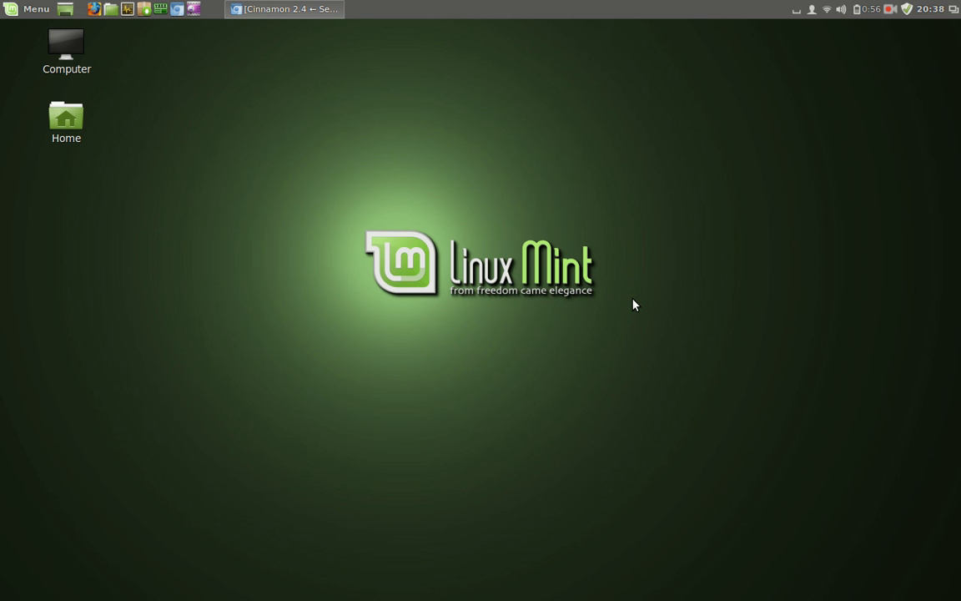
{"action": "mouse_move", "coordinate": [323, 9]}
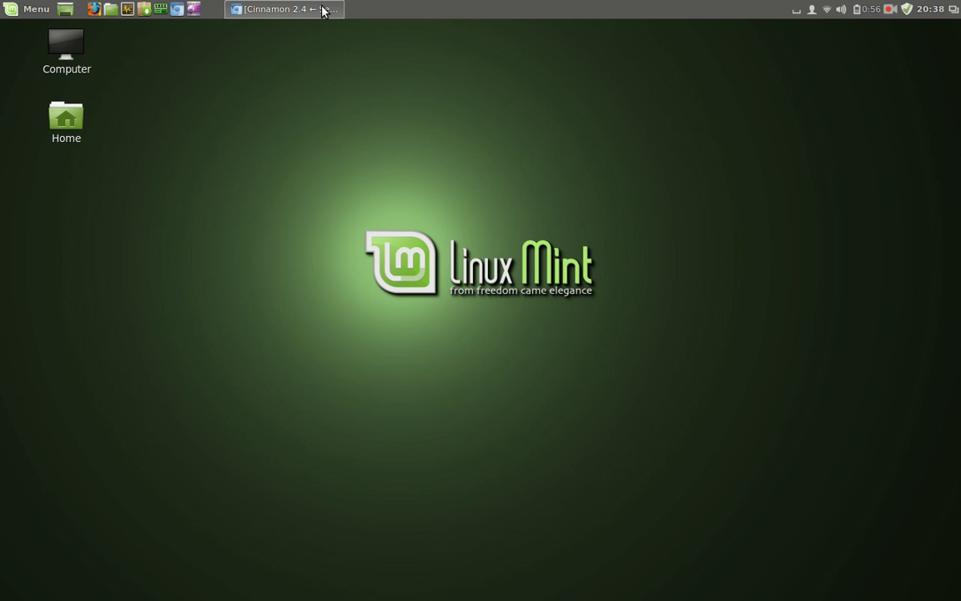
Restore the Chromium window showing the Segfault blog's Cinnamon 2.4 announcement.
{"action": "left_click", "coordinate": [284, 9]}
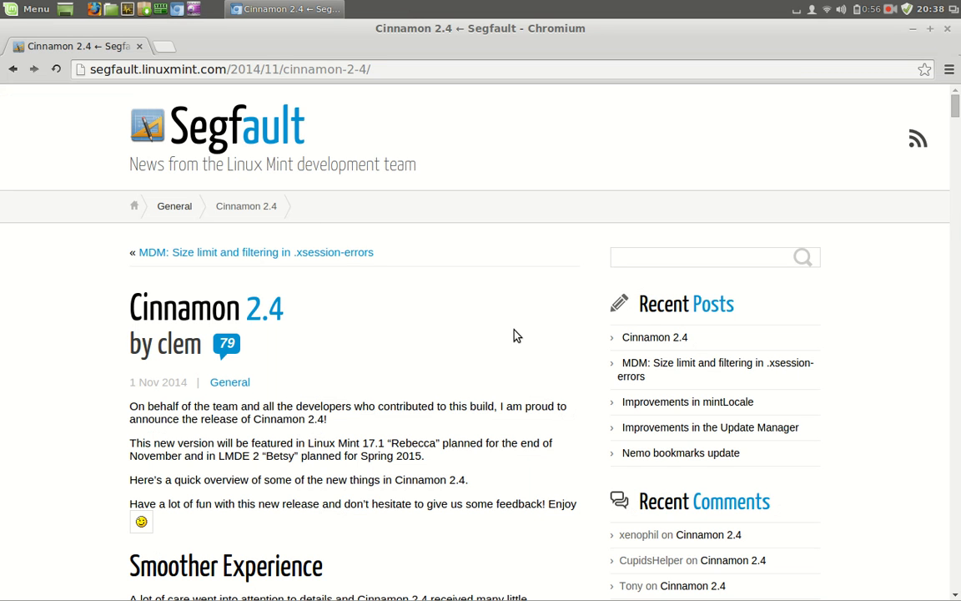
{"action": "mouse_move", "coordinate": [449, 469]}
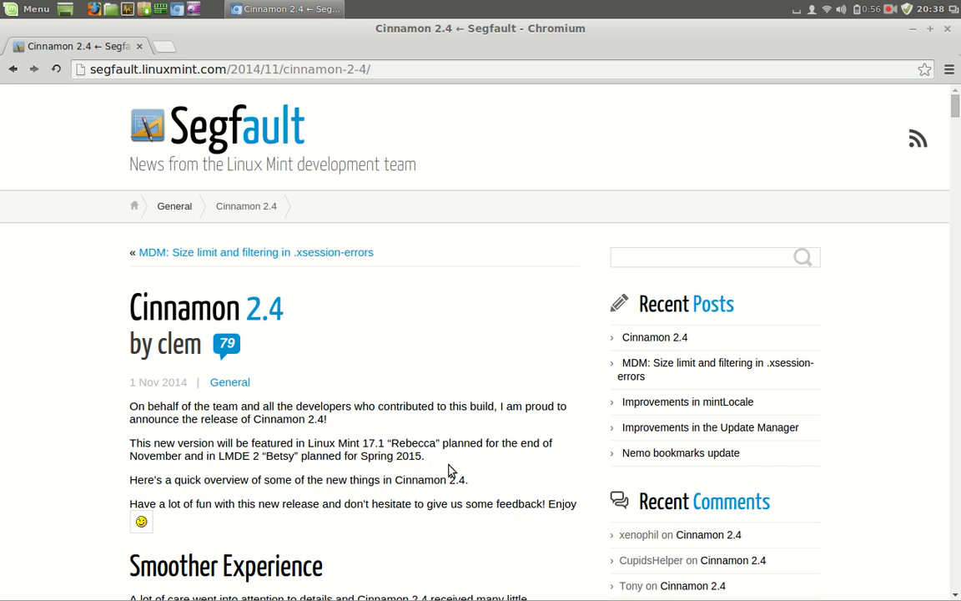
{"action": "mouse_move", "coordinate": [813, 224]}
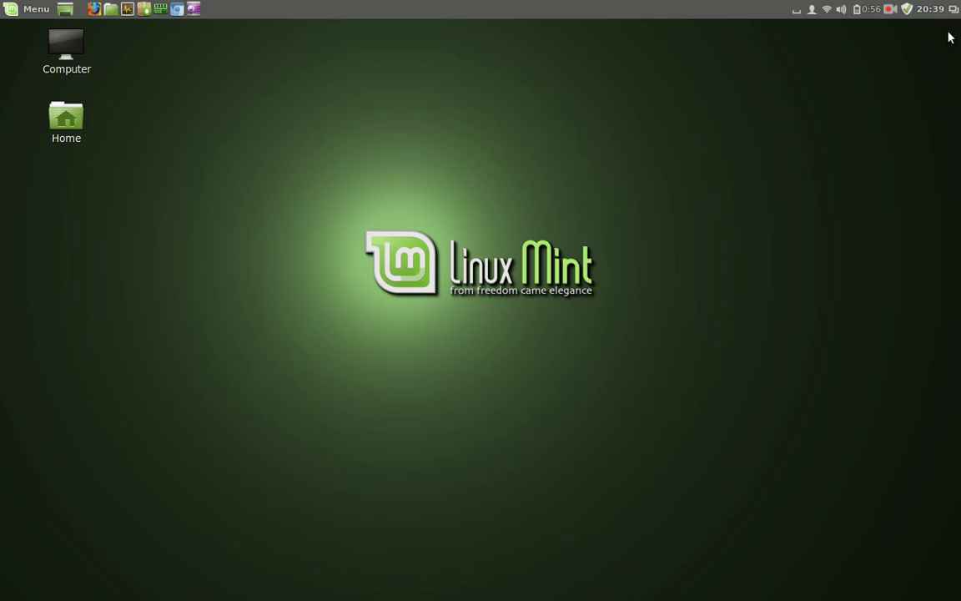
{"action": "mouse_move", "coordinate": [392, 258]}
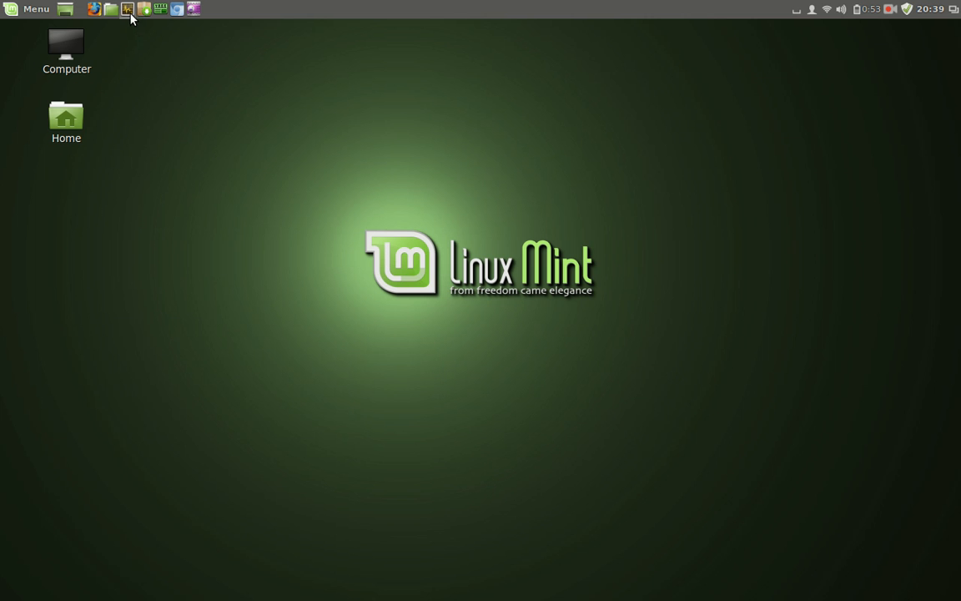
Launch Task Manager, review processes and 456 MB of 3820 MB memory use, then quit it.
{"action": "left_click", "coordinate": [127, 10]}
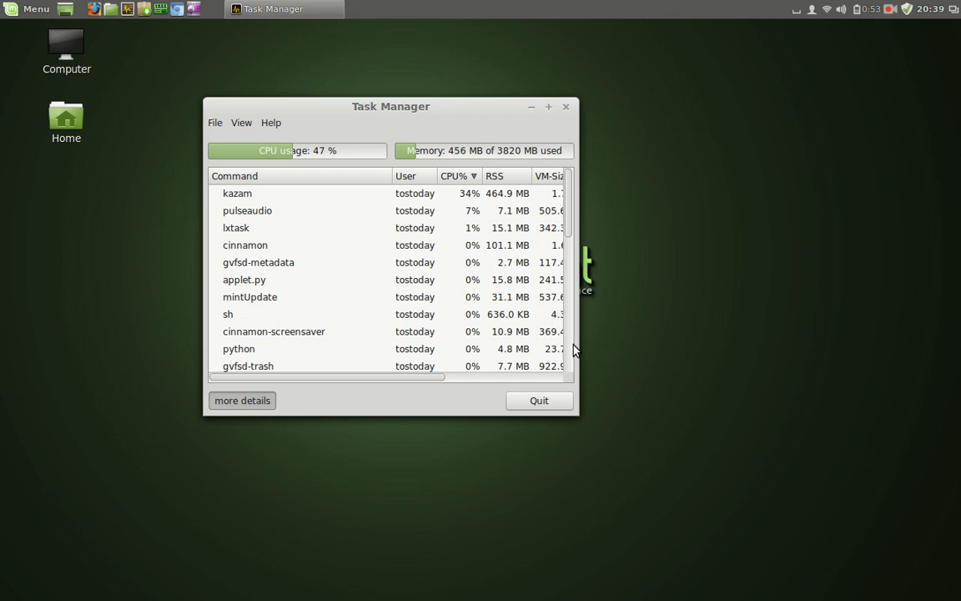
{"action": "left_click", "coordinate": [539, 400]}
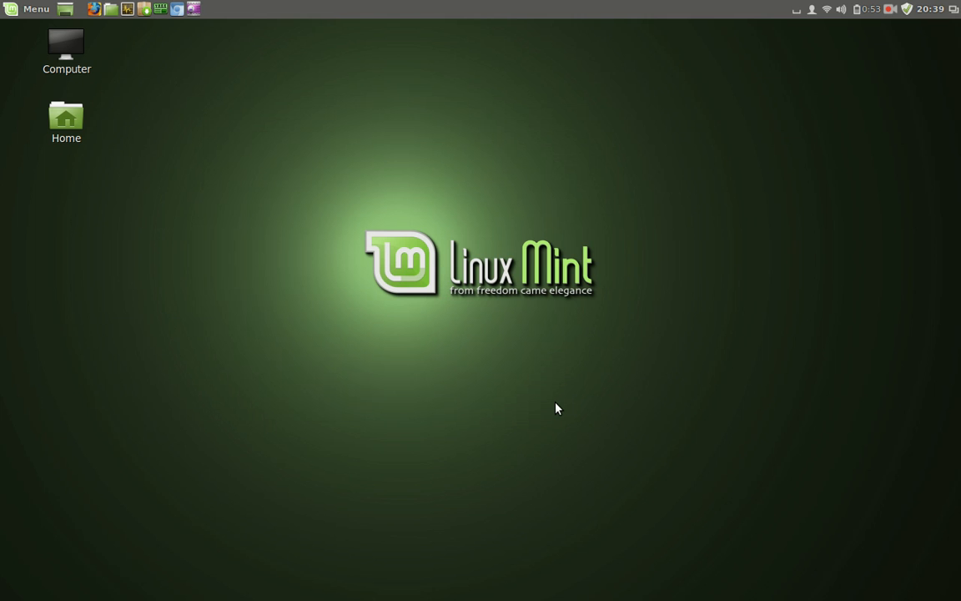
{"action": "mouse_move", "coordinate": [538, 365]}
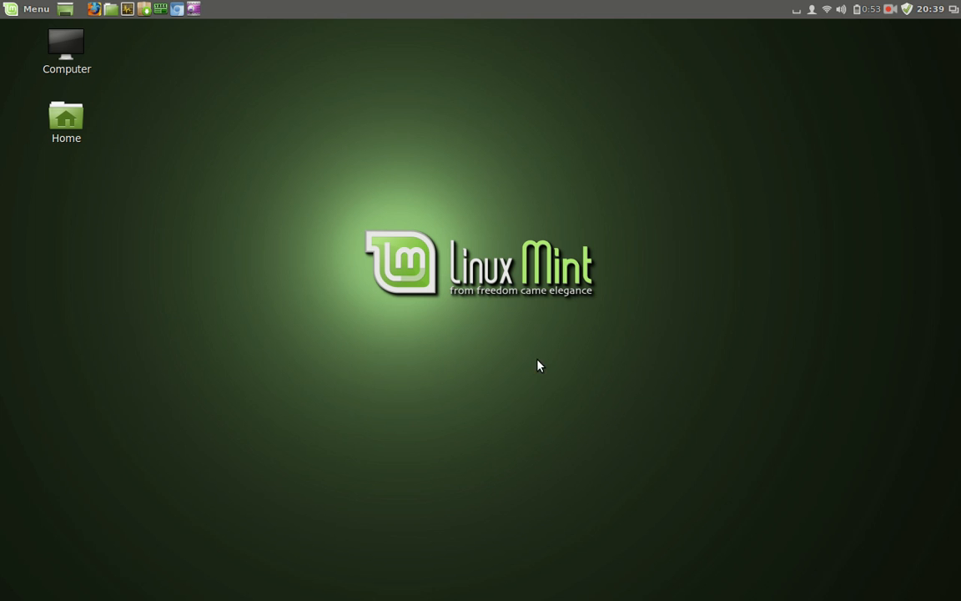
{"action": "mouse_move", "coordinate": [575, 238]}
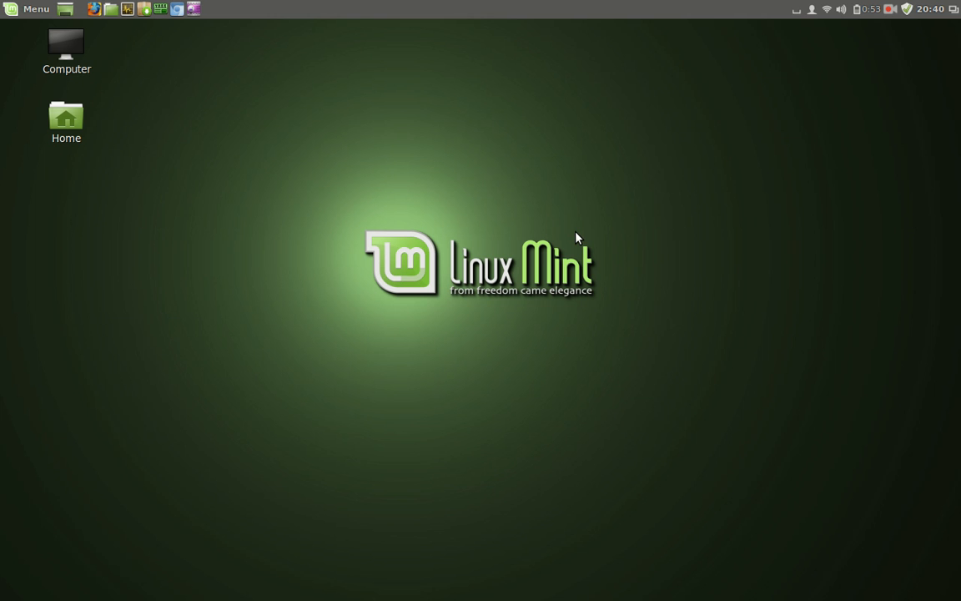
{"action": "mouse_move", "coordinate": [832, 195]}
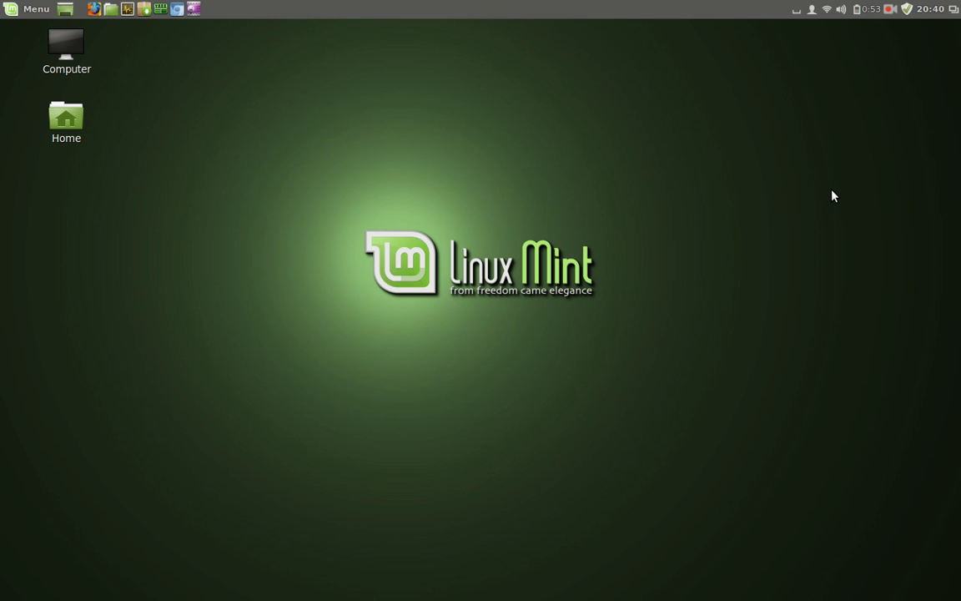